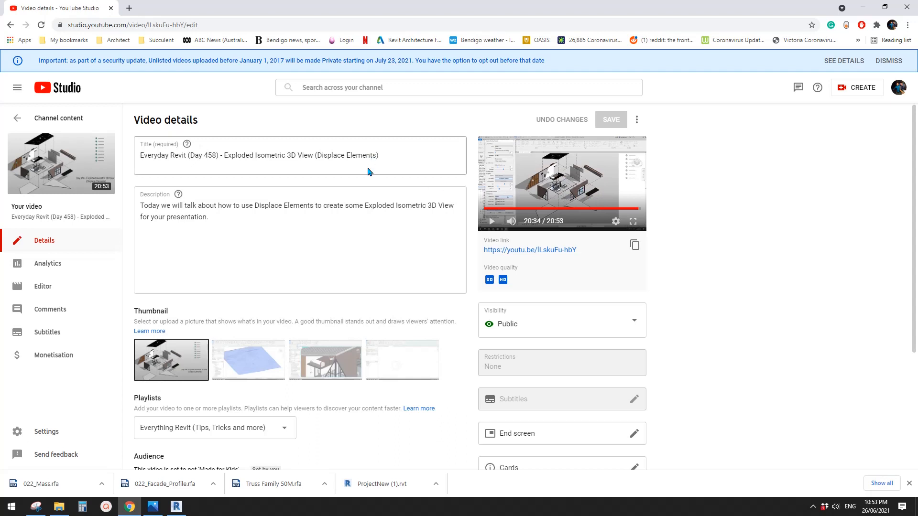
pyautogui.moveTo(559, 197)
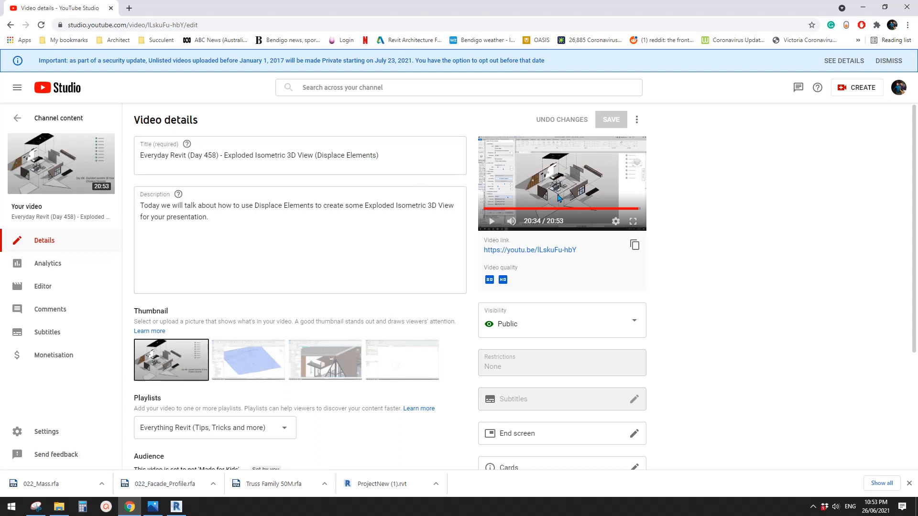
pyautogui.moveTo(597, 191)
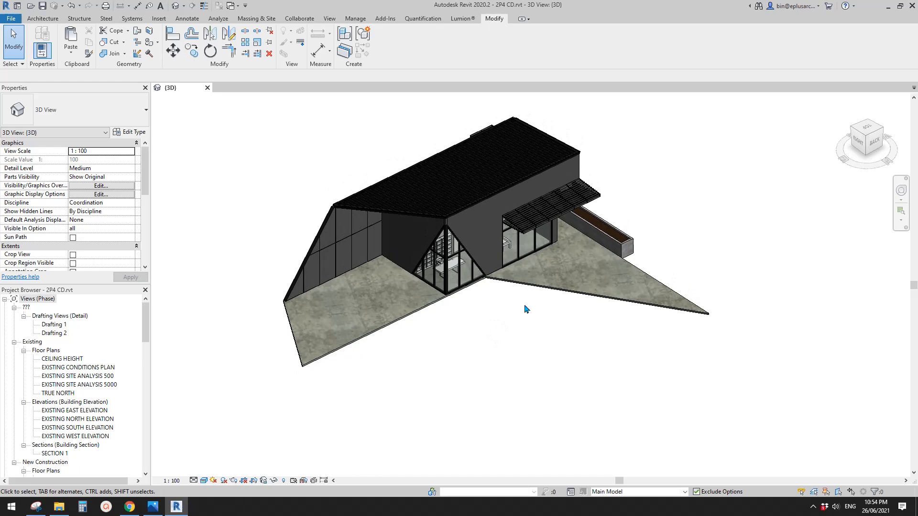
# Select an exterior wall of the house and displace it away from the building.
pyautogui.click(530, 243)
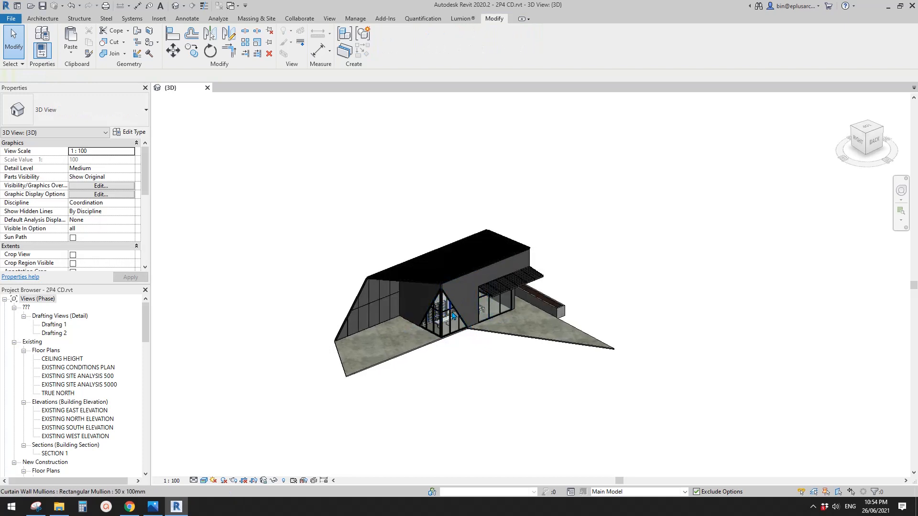
pyautogui.click(452, 284)
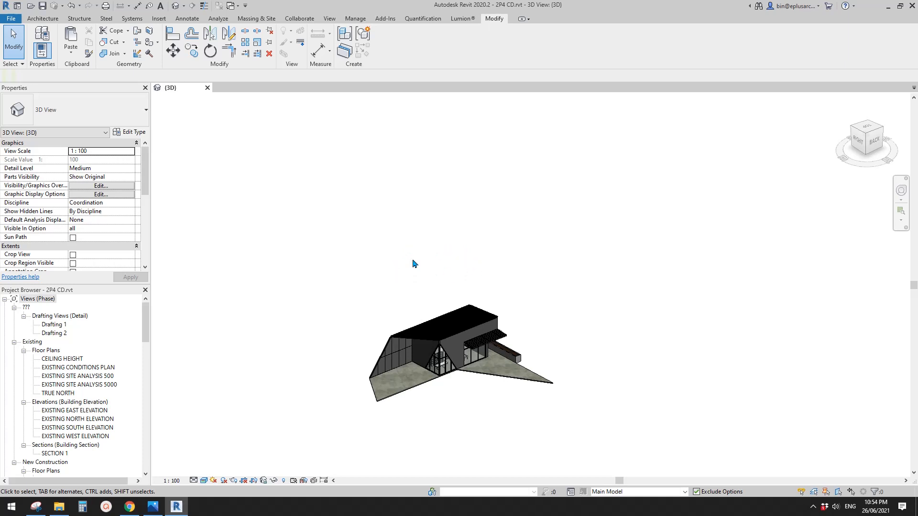
pyautogui.moveTo(426, 201)
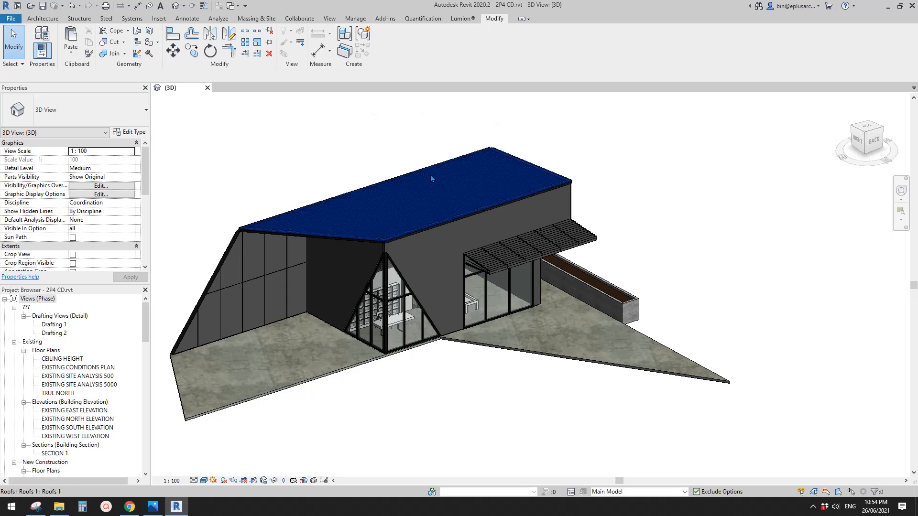
pyautogui.click(450, 262)
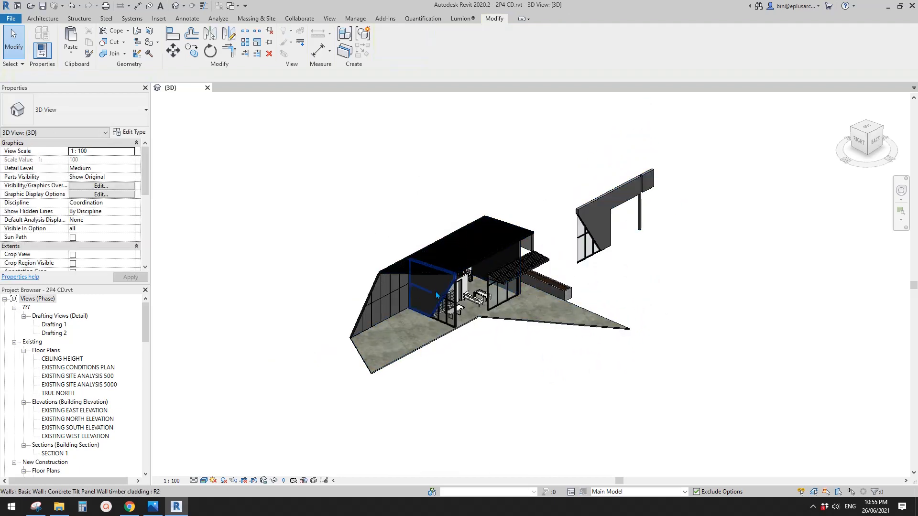
# Displace the glazed front wall out to the upper left with a 10937.5 offset.
pyautogui.click(436, 295)
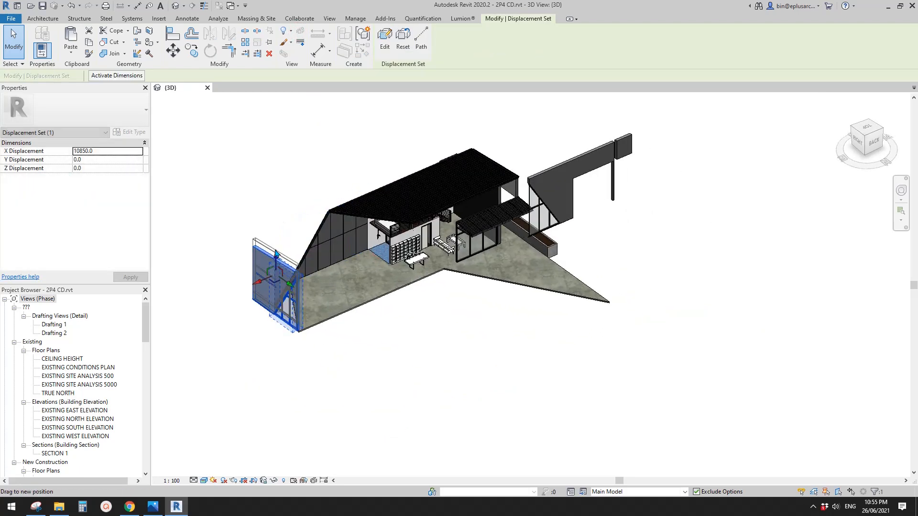
pyautogui.write('10937.5')
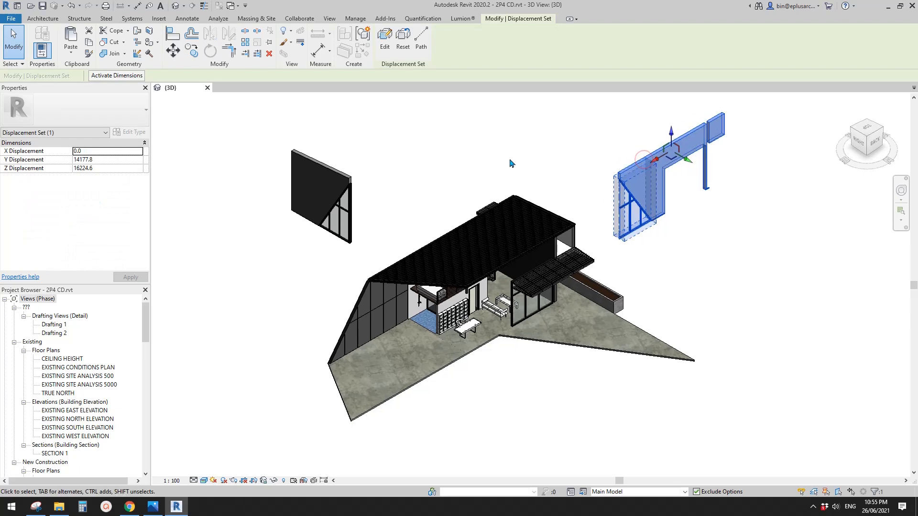
# Draw dashed displacement paths linking both detached walls back to the house.
pyautogui.click(421, 41)
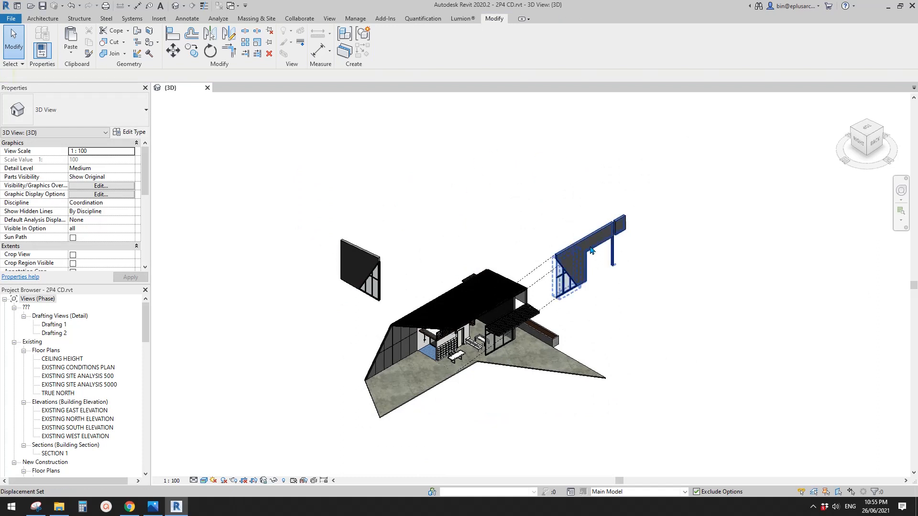
pyautogui.click(473, 156)
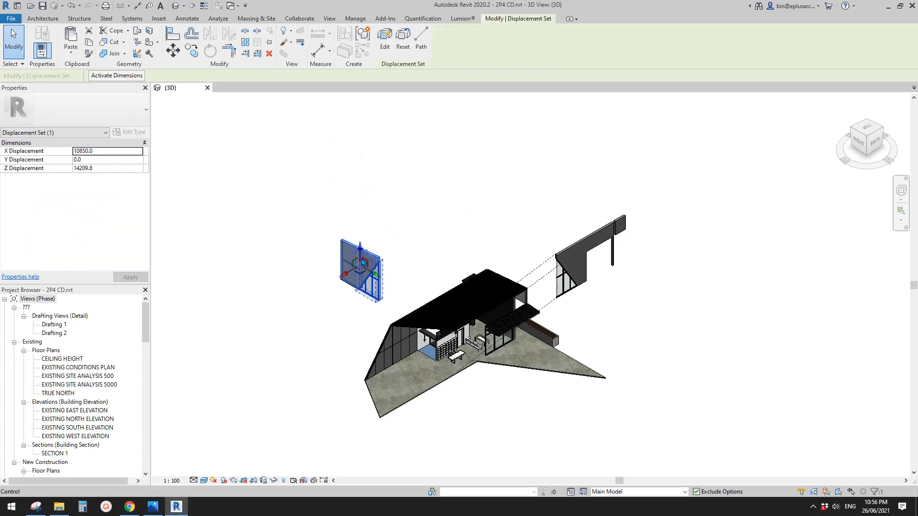
pyautogui.click(421, 41)
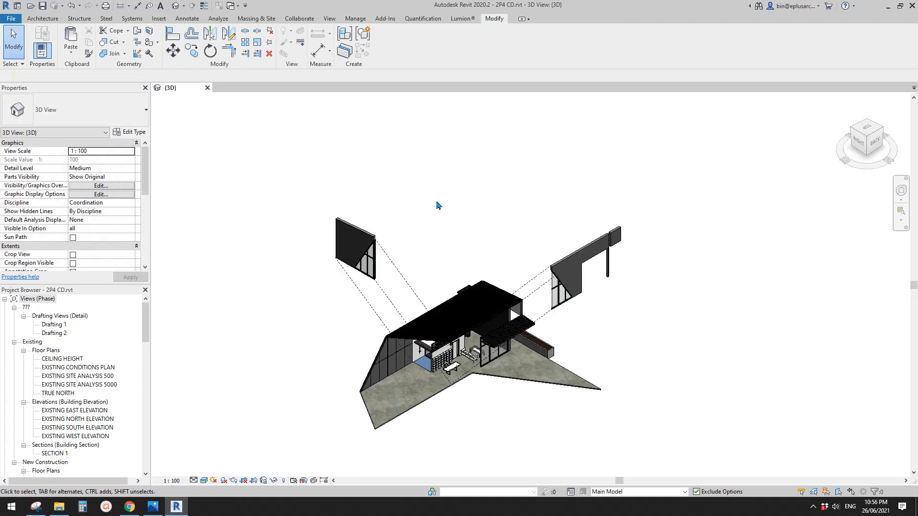
pyautogui.moveTo(445, 199)
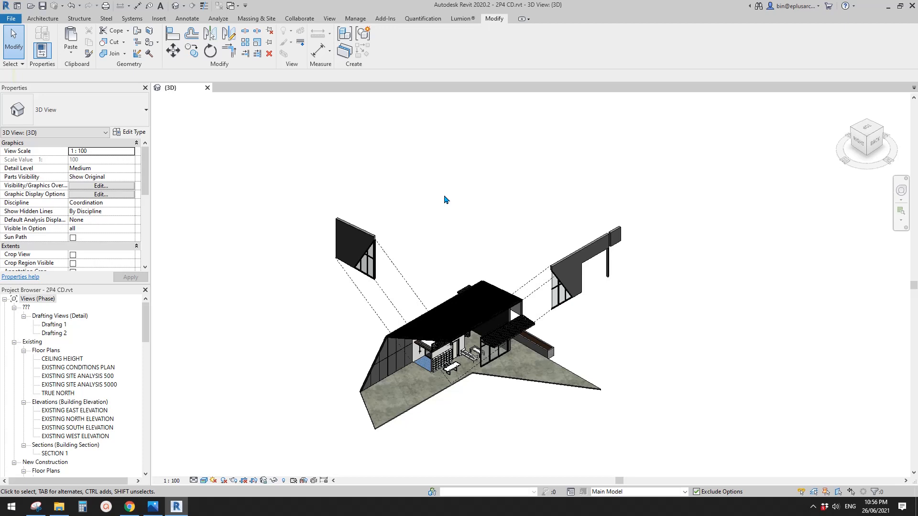
pyautogui.click(358, 250)
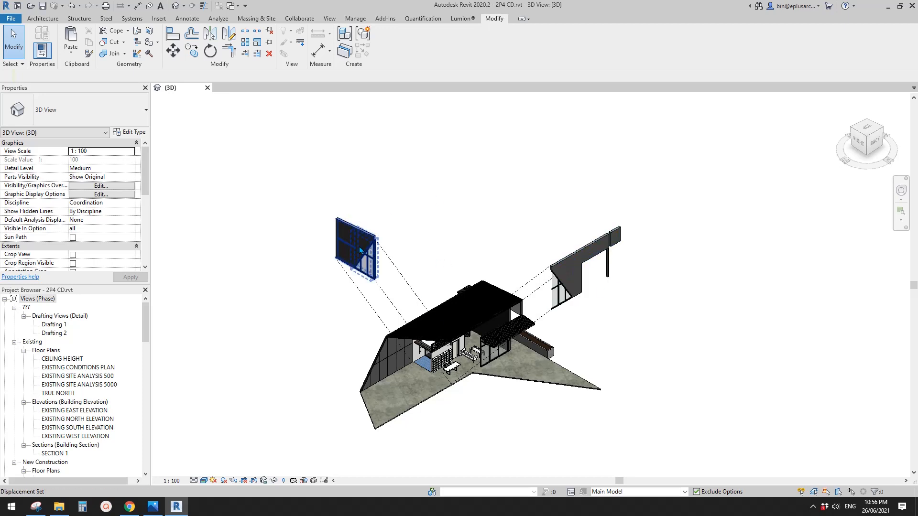
pyautogui.click(469, 241)
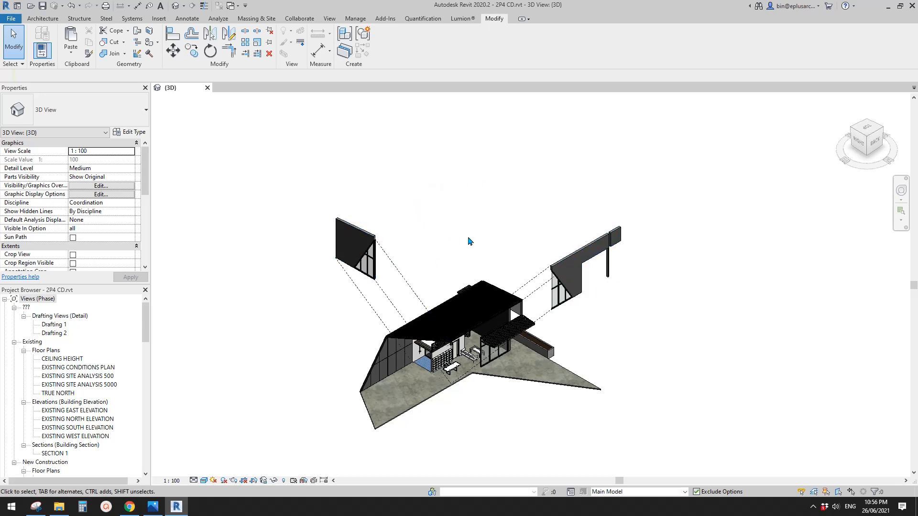
pyautogui.moveTo(439, 212)
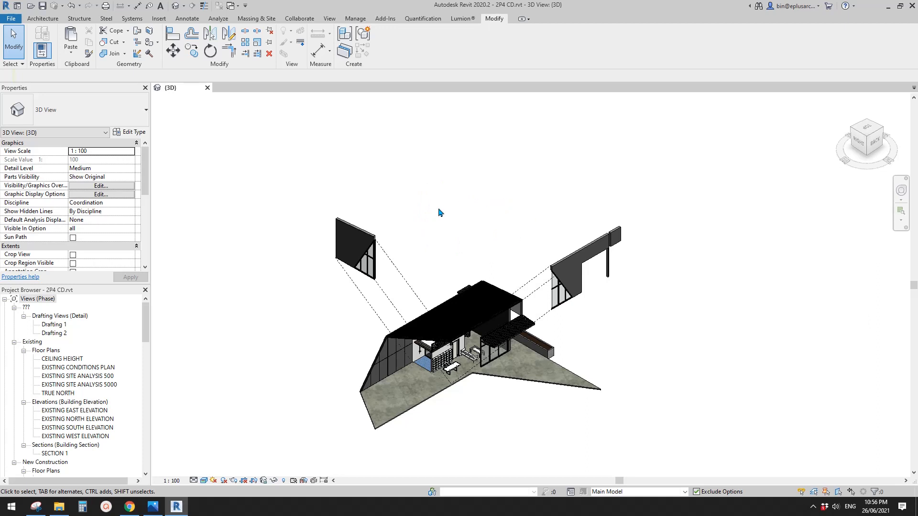
pyautogui.moveTo(499, 232)
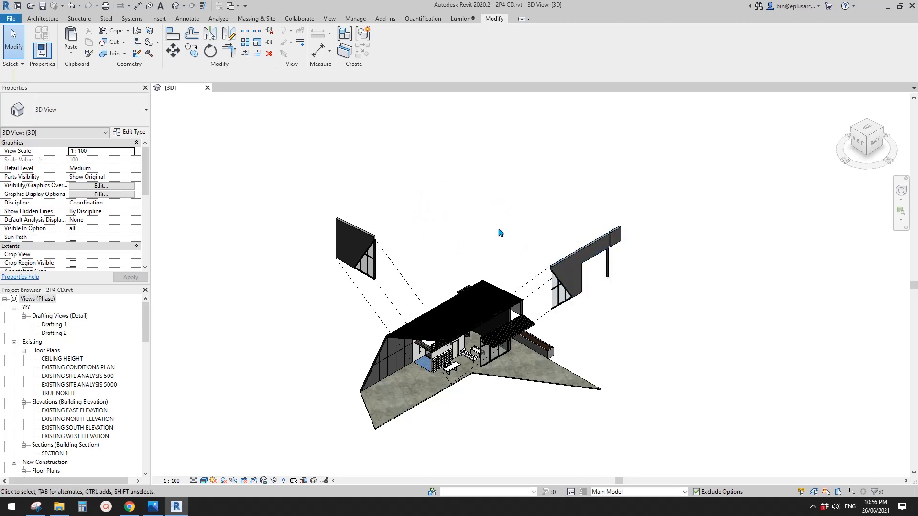
pyautogui.moveTo(482, 229)
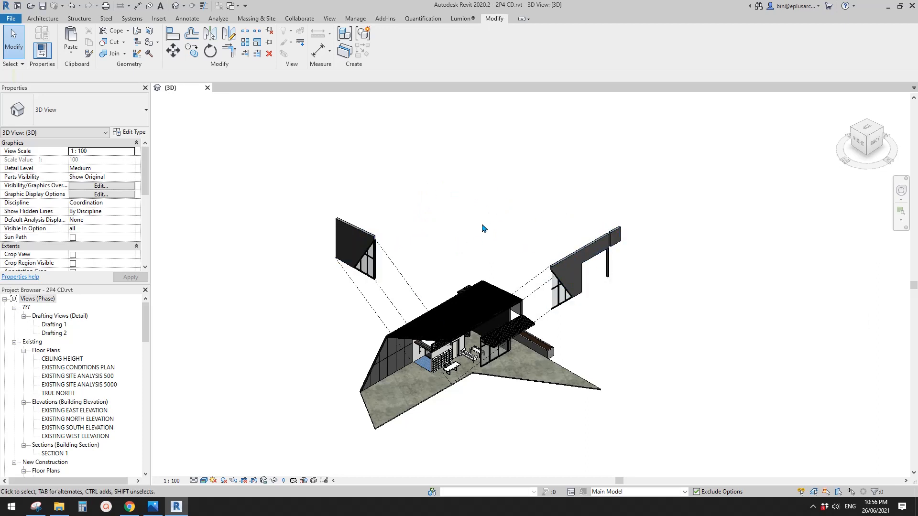
pyautogui.moveTo(394, 285)
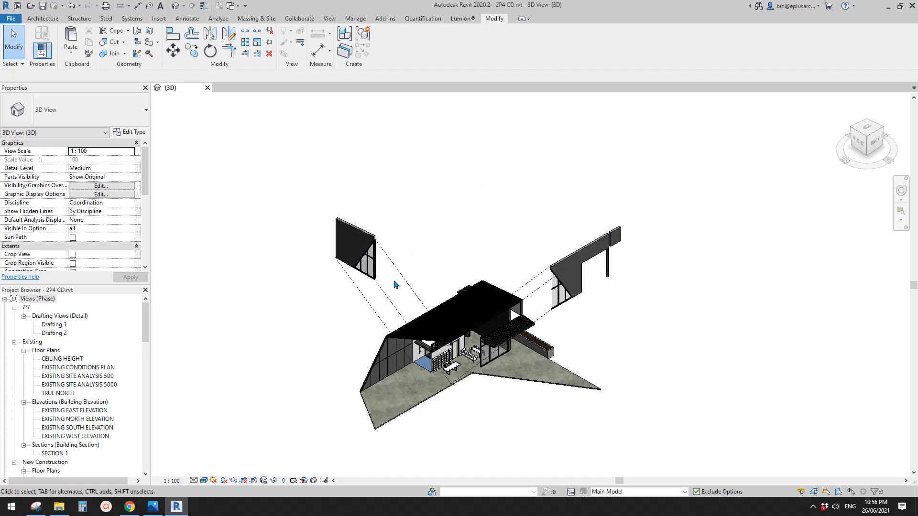
pyautogui.moveTo(478, 249)
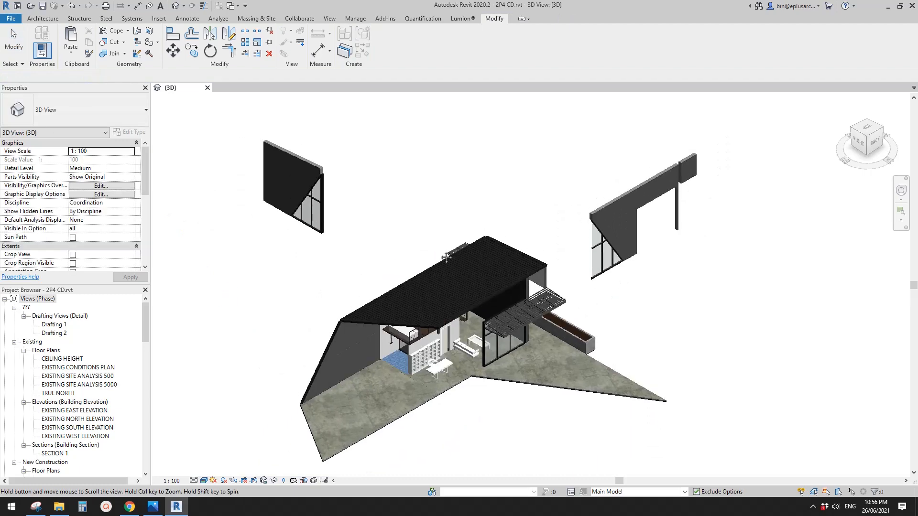
pyautogui.click(638, 217)
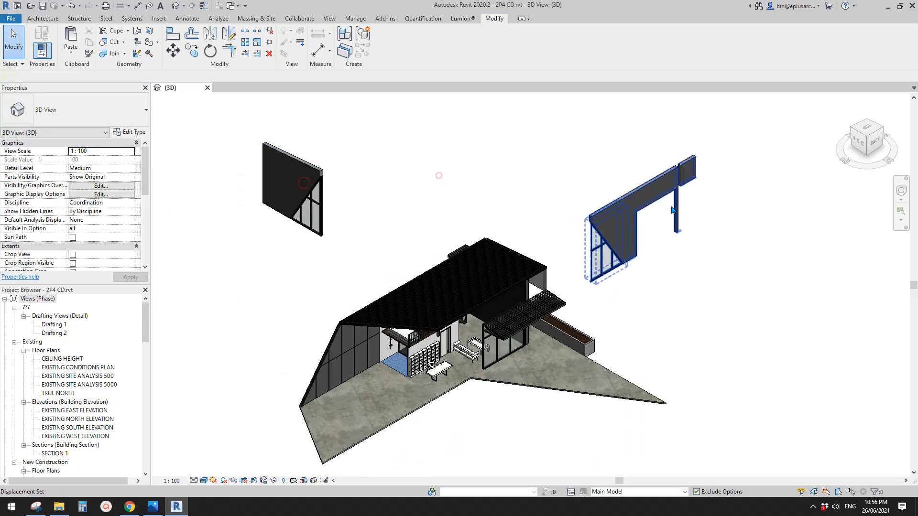
pyautogui.click(293, 193)
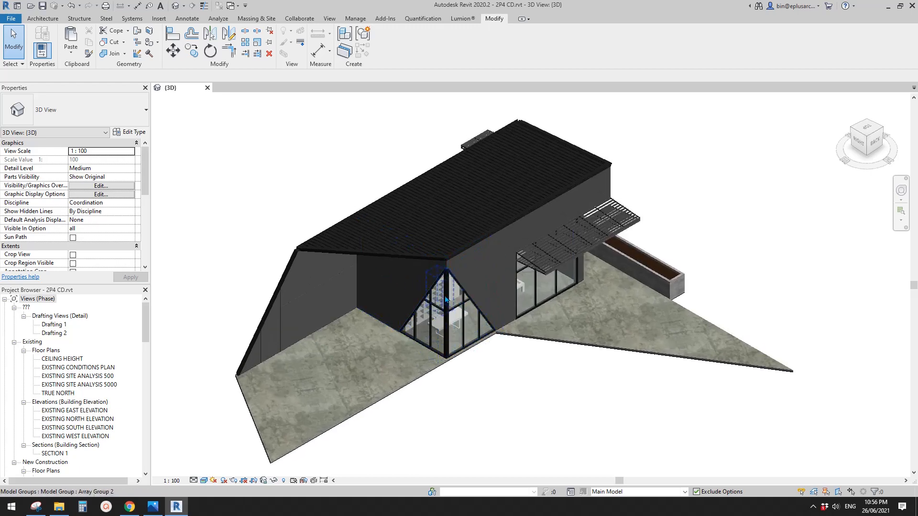
pyautogui.click(515, 212)
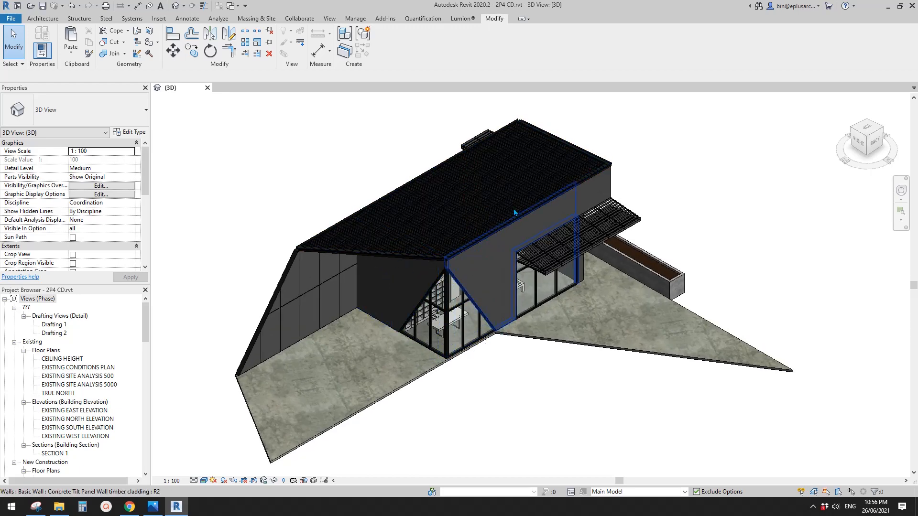
pyautogui.click(543, 106)
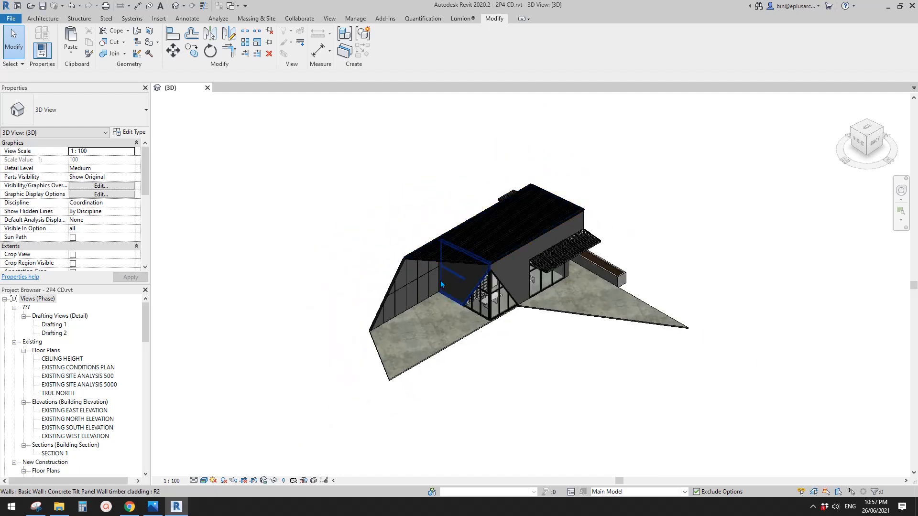
pyautogui.click(579, 307)
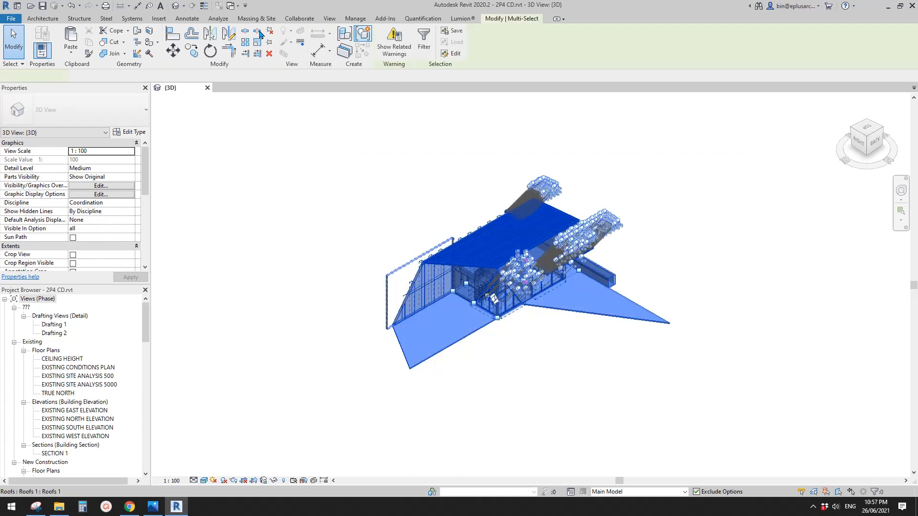
pyautogui.moveTo(300, 31)
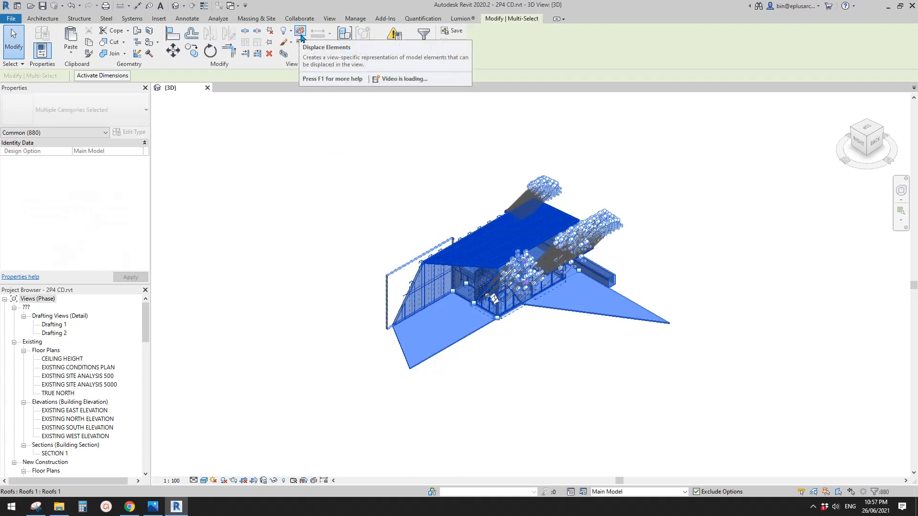
# Raise the house elements as one displacement set with a 12261.0 Z offset.
pyautogui.click(690, 178)
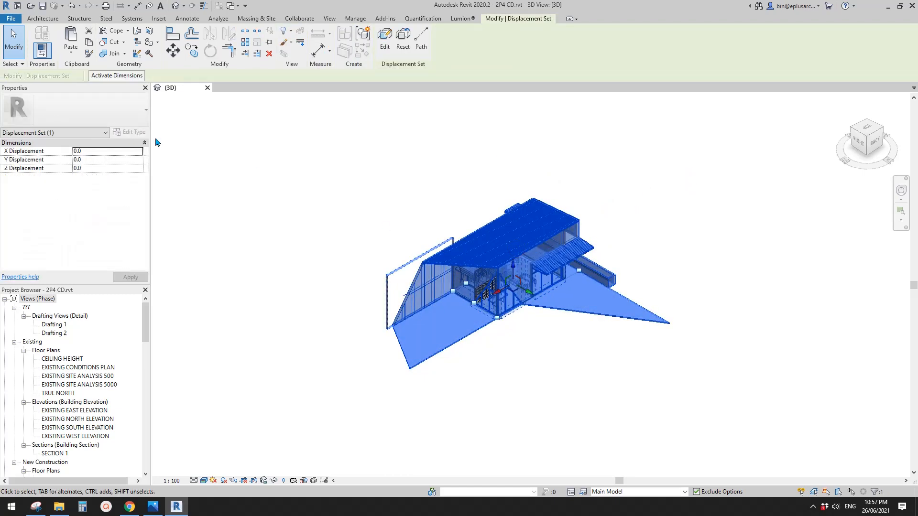
pyautogui.click(52, 132)
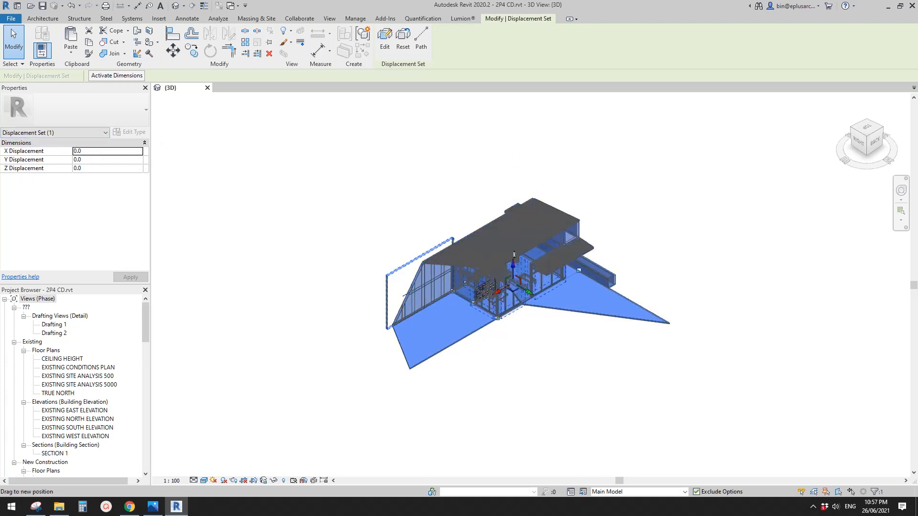
pyautogui.write('12261.0')
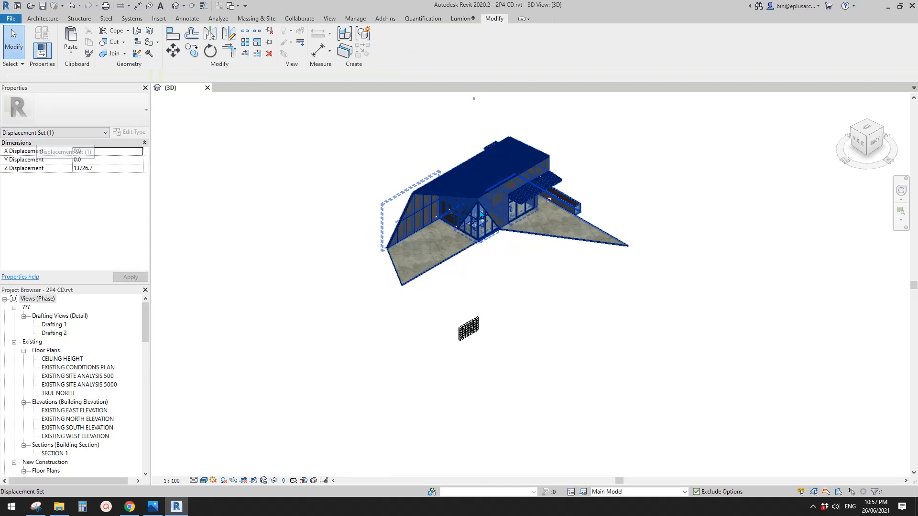
pyautogui.click(516, 218)
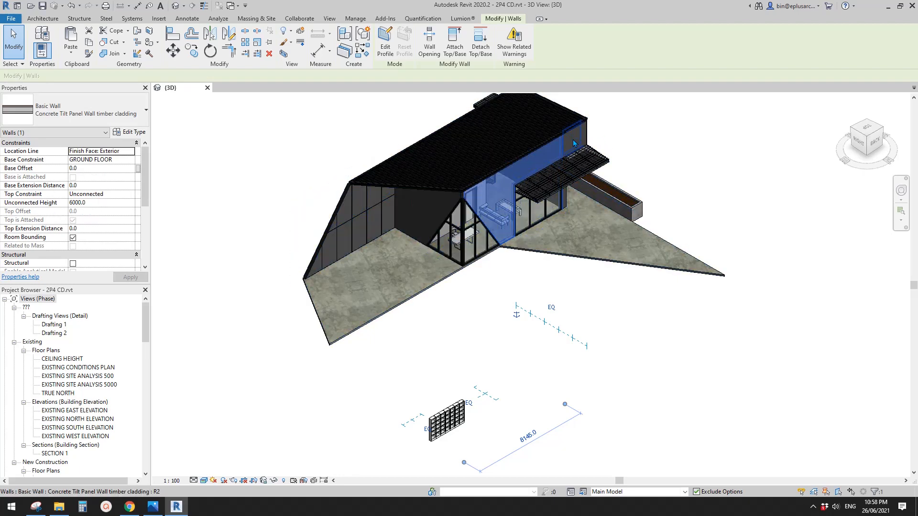
# Slide the timber-clad wall out along Y by 14284.4 in its own displacement set.
pyautogui.click(574, 142)
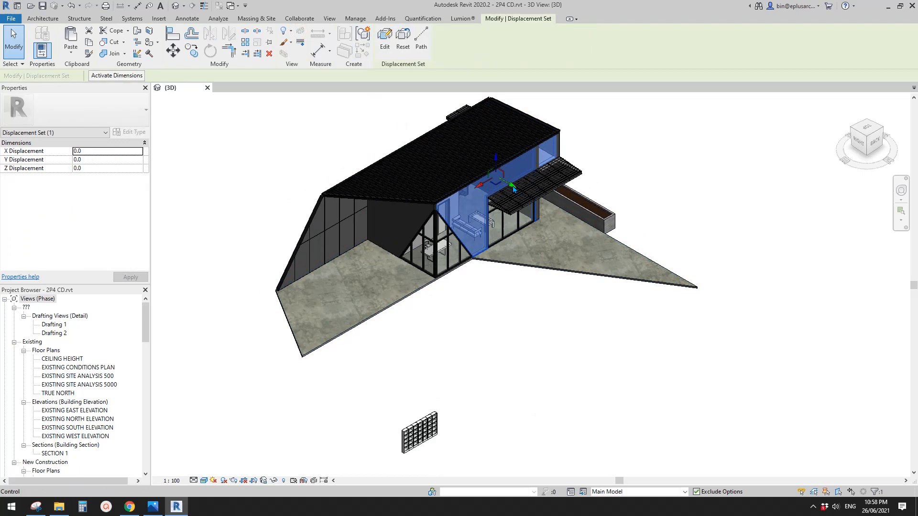
pyautogui.moveTo(512, 187); pyautogui.dragTo(673, 287)
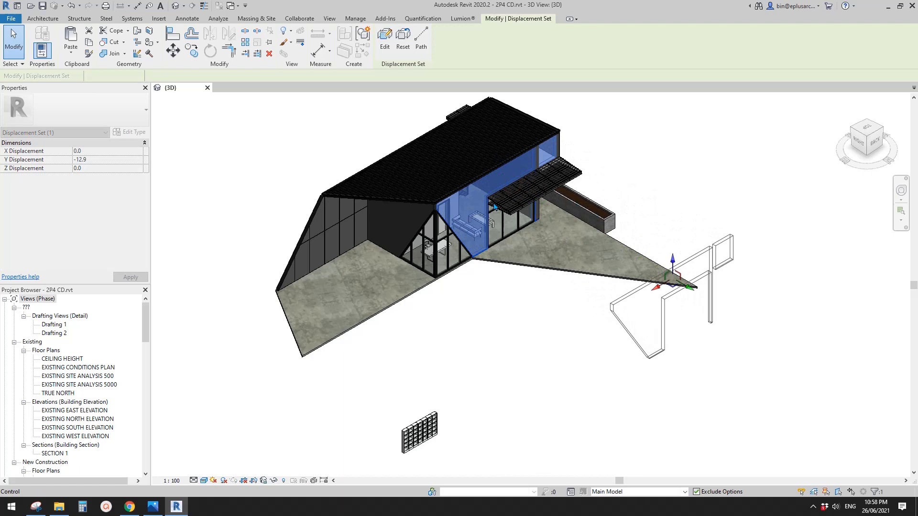
pyautogui.write('14284.4')
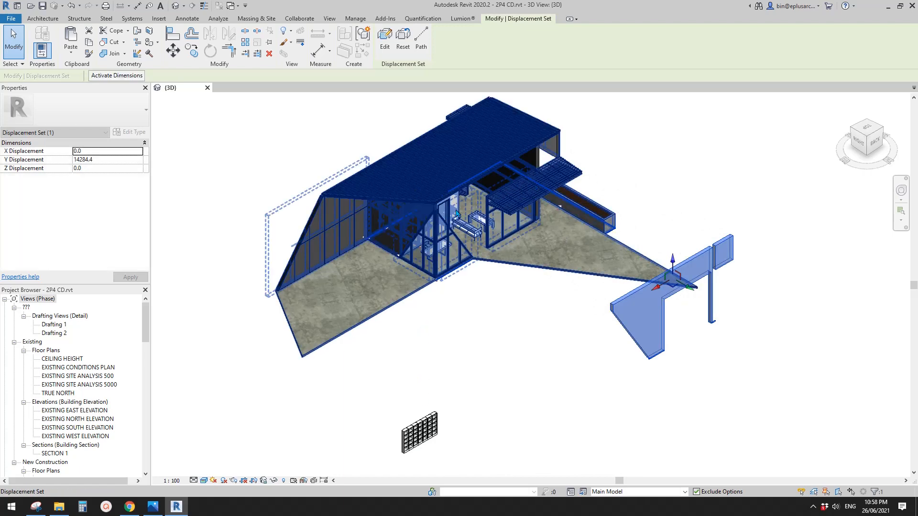
pyautogui.moveTo(472, 197)
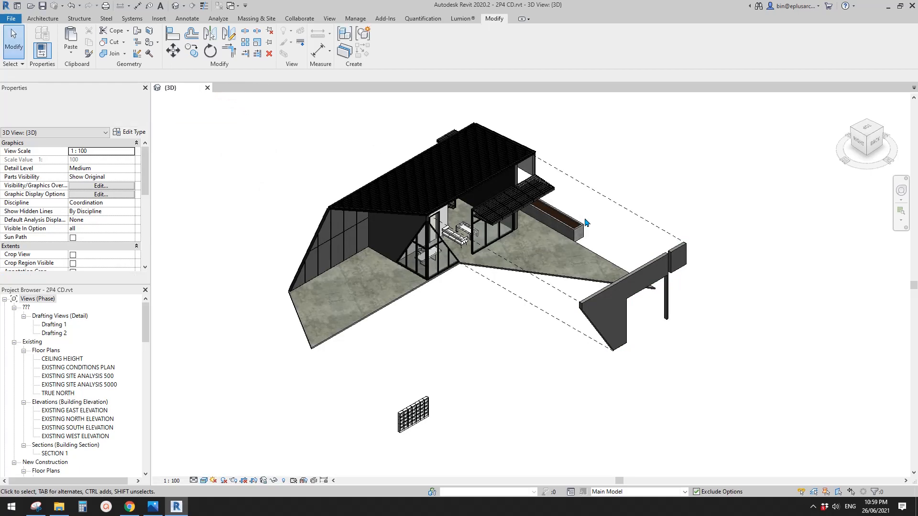
# Remove the triangular glazed wall and canopy glass wall from the raised house set.
pyautogui.click(492, 210)
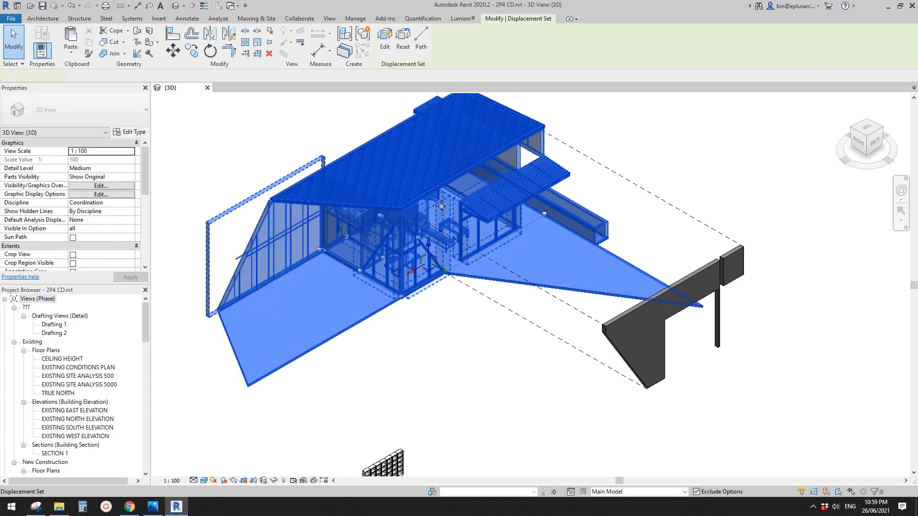
pyautogui.click(384, 38)
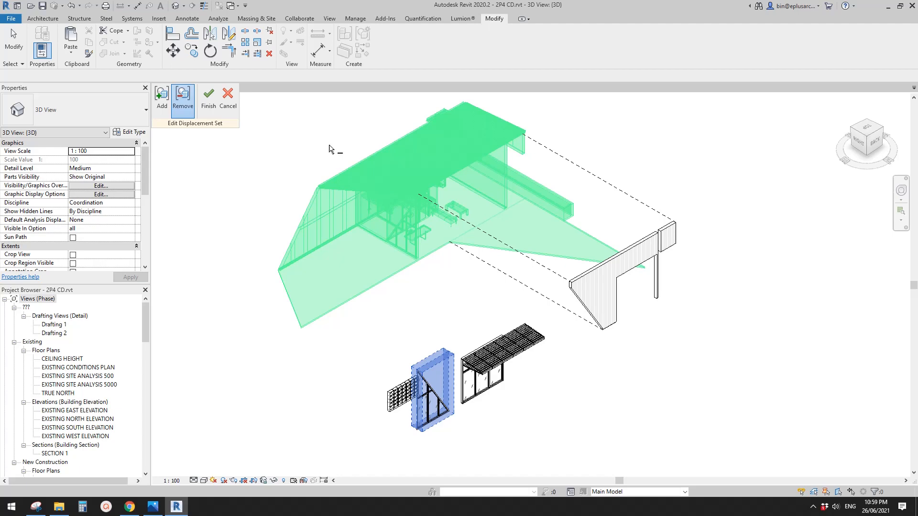
pyautogui.click(207, 97)
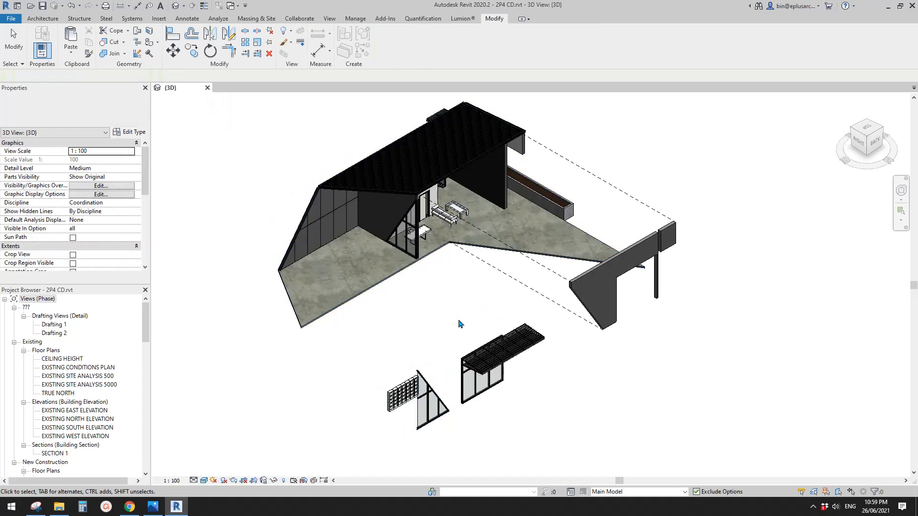
# Add the glazed triangular wall and canopy to the sideways-displaced wall's set.
pyautogui.click(596, 292)
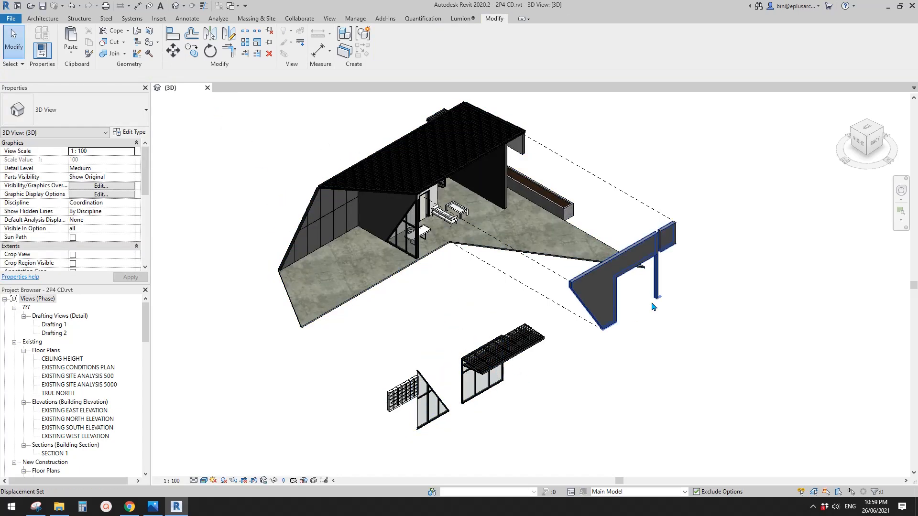
pyautogui.click(609, 287)
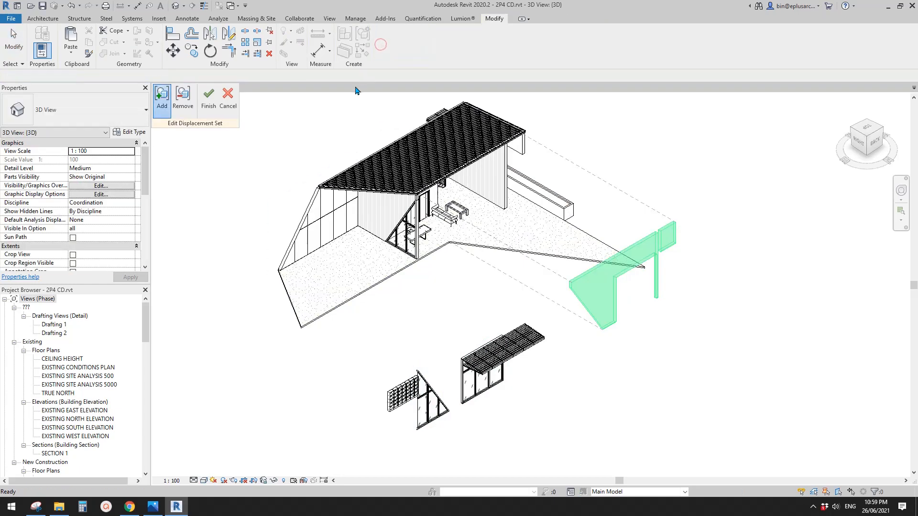
pyautogui.click(481, 385)
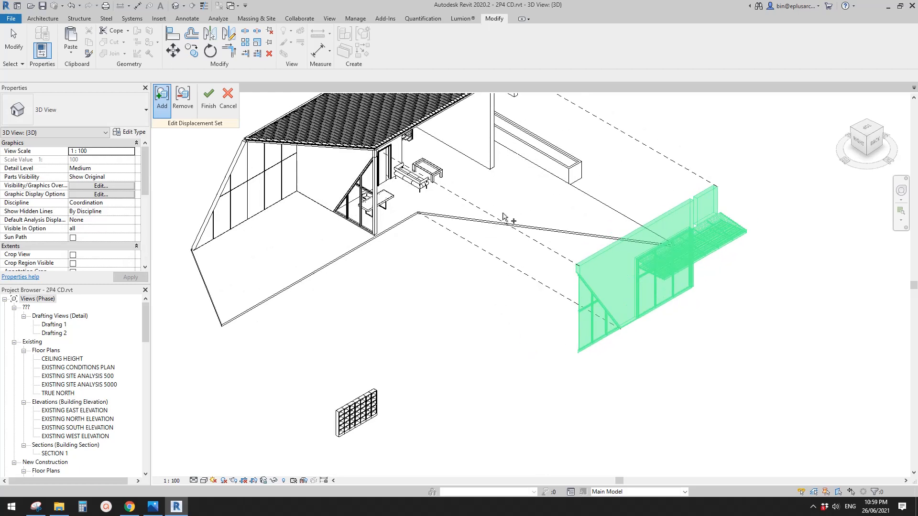
pyautogui.click(207, 97)
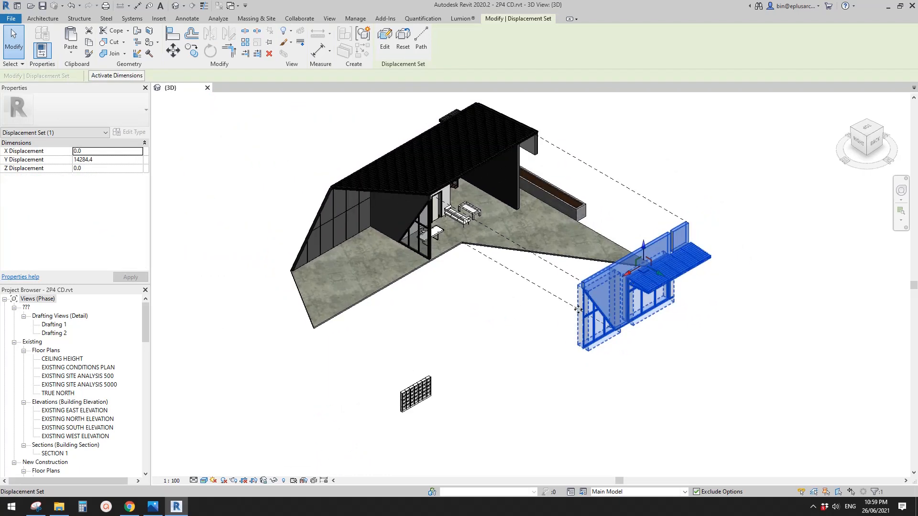
# Begin a vertical dashed displacement path from the raised house set.
pyautogui.click(499, 323)
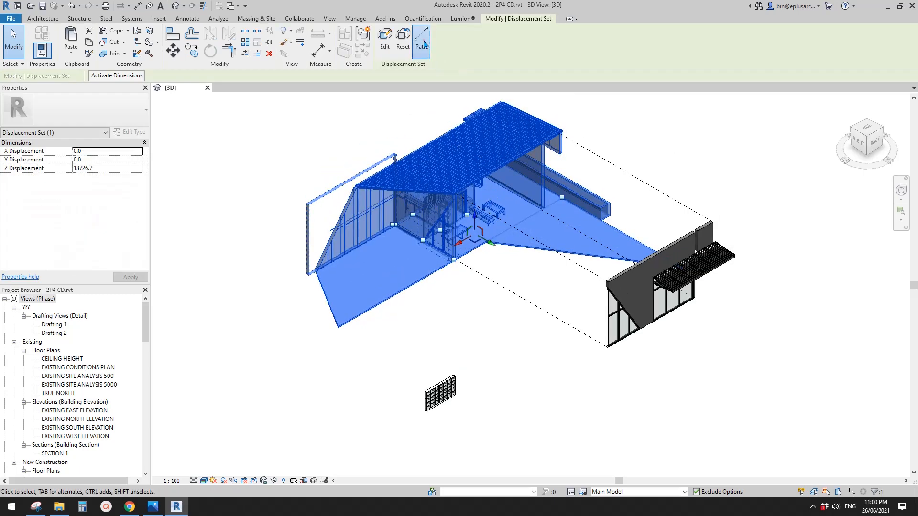
pyautogui.click(420, 39)
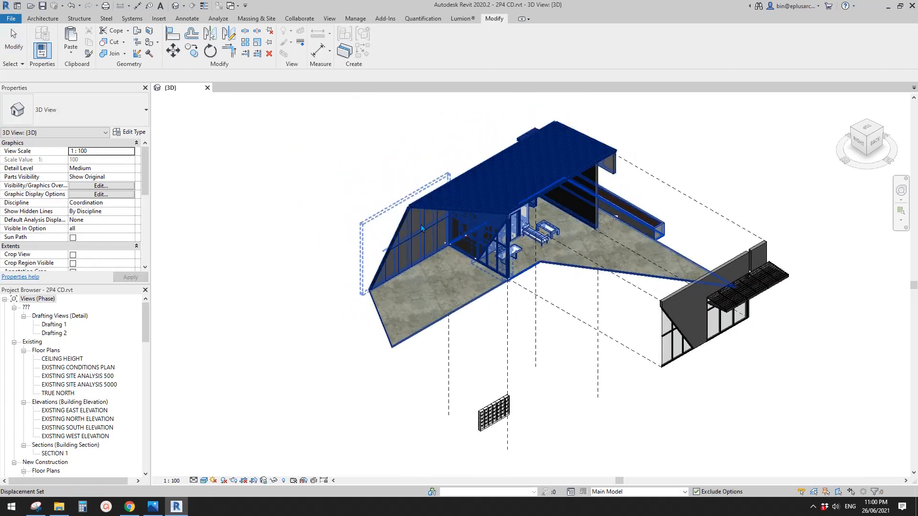
# Remove the roof from the house set so it stays lifted high above the walls.
pyautogui.click(410, 204)
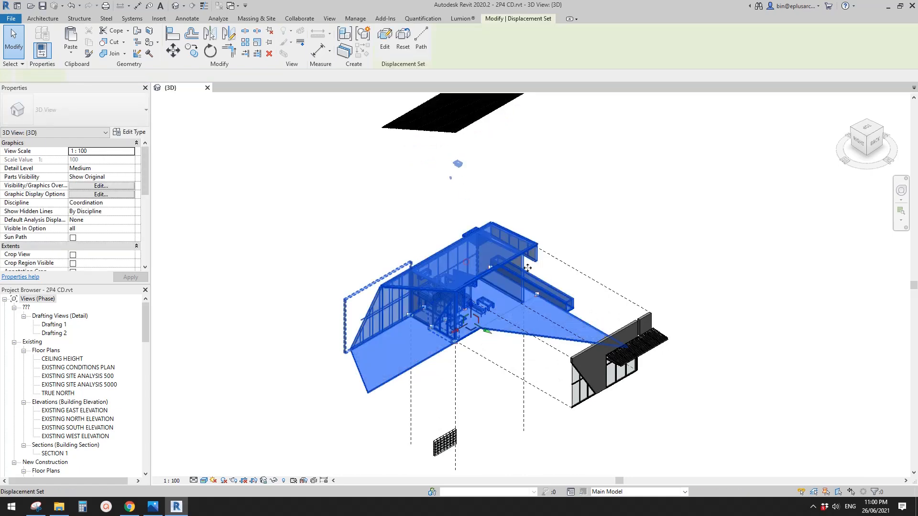
pyautogui.click(384, 37)
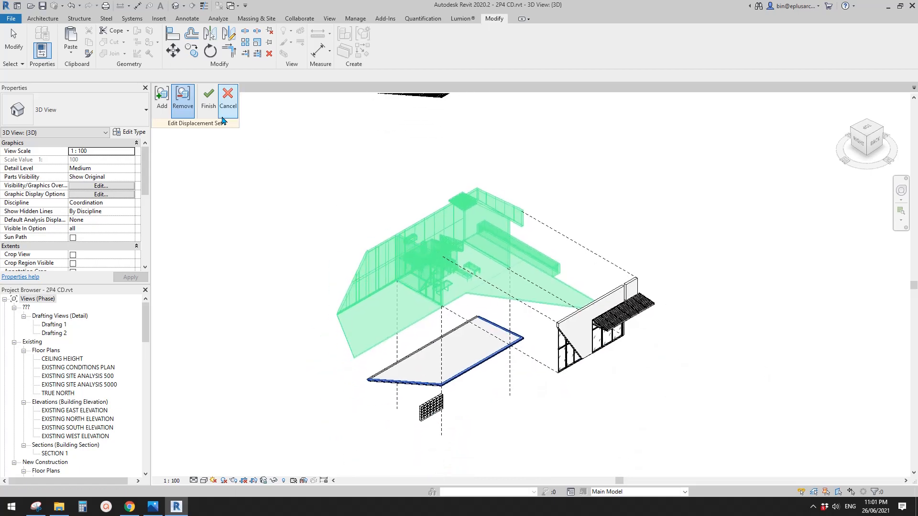
pyautogui.click(207, 100)
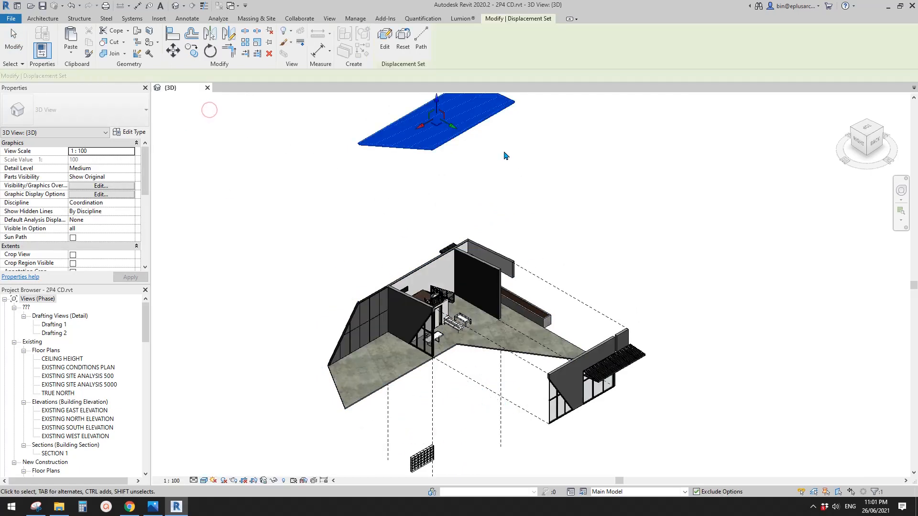
# Drop a dashed path from a roof corner down toward the house.
pyautogui.click(420, 40)
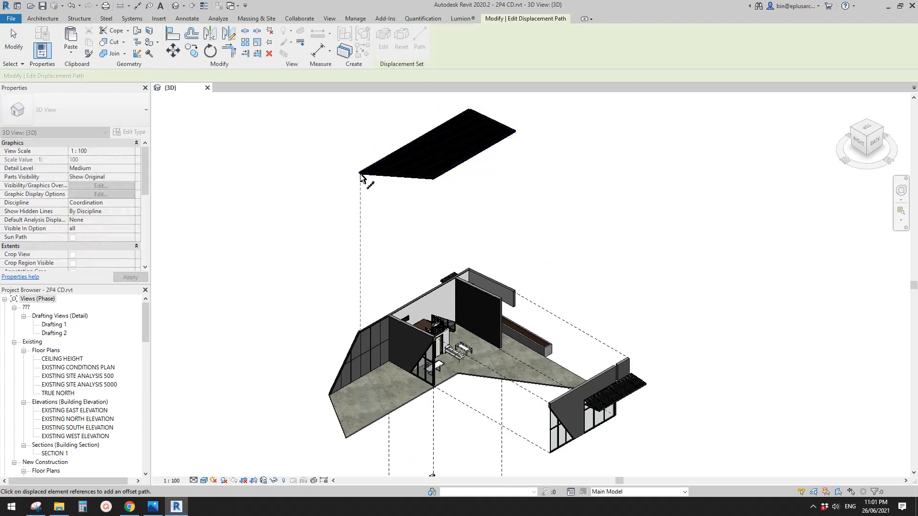
pyautogui.moveTo(518, 138)
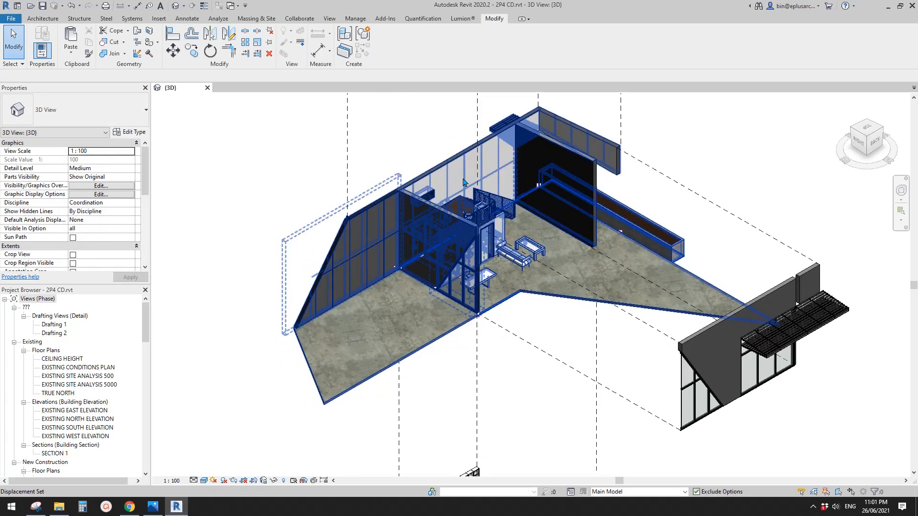
# Displace the tall glazed side wall out to the left along Y.
pyautogui.click(450, 163)
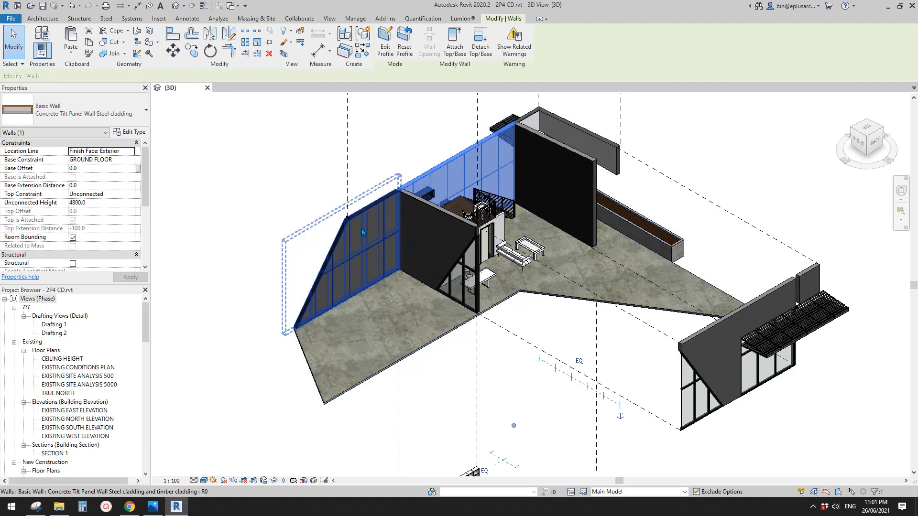
pyautogui.click(499, 124)
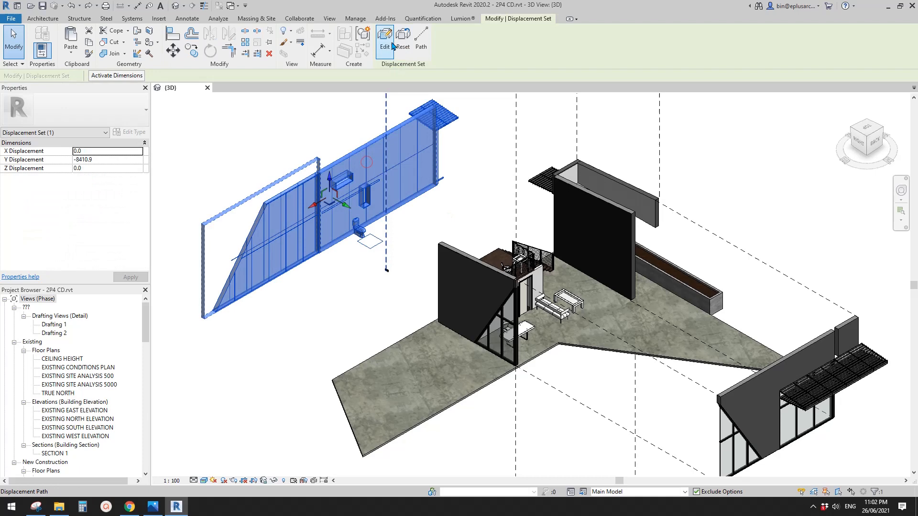
# Edit the house set's members twice, adding and removing elements around the glazed wall.
pyautogui.click(384, 41)
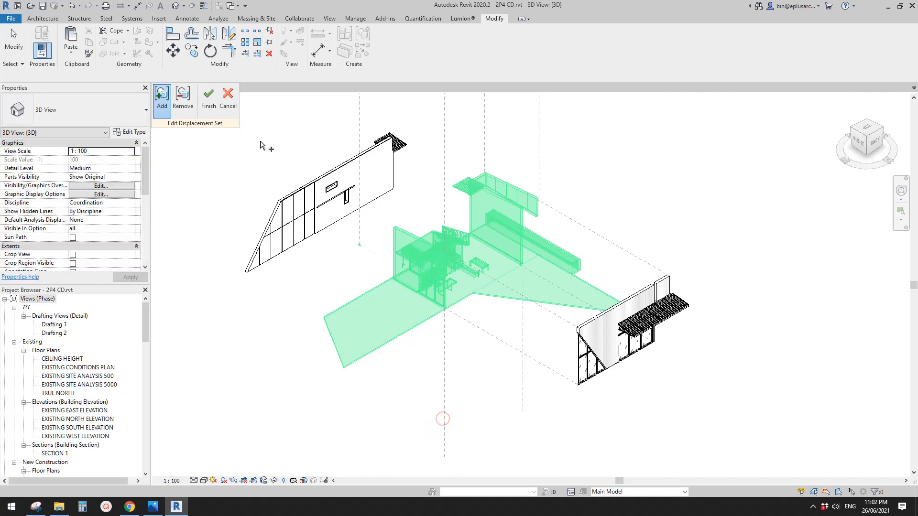
pyautogui.click(207, 98)
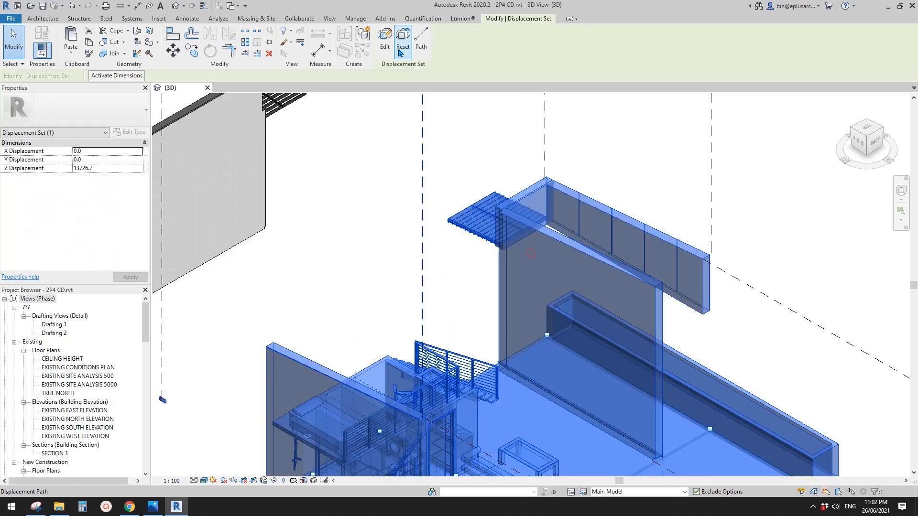
pyautogui.click(384, 41)
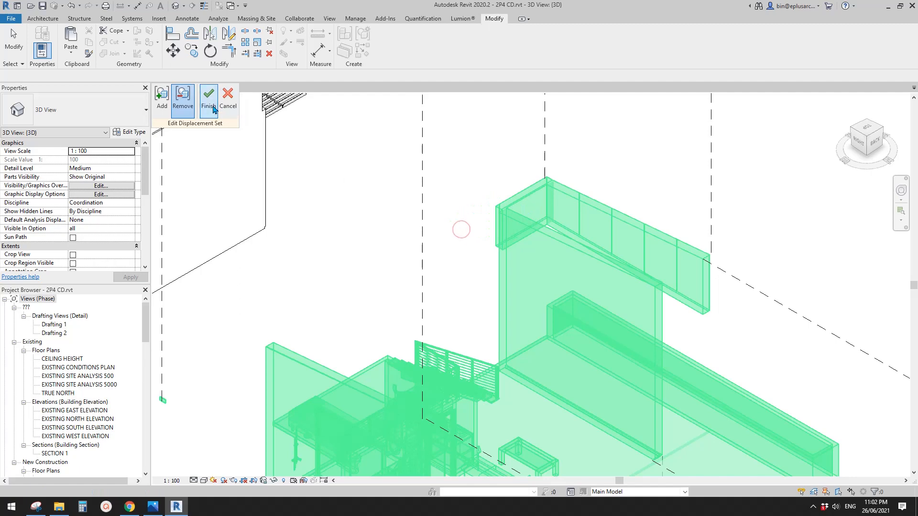
pyautogui.click(208, 99)
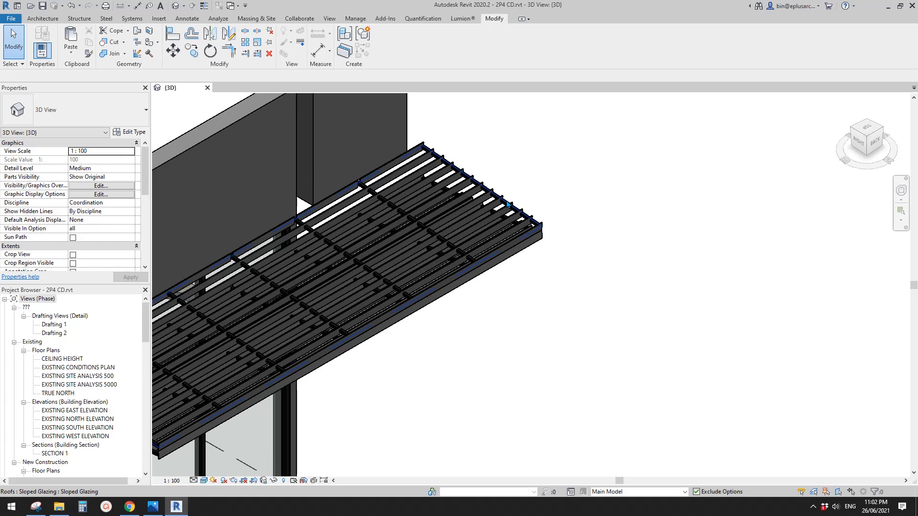
# Displace the slatted sloped-glazing canopy outward past the end wall as its own set.
pyautogui.click(507, 205)
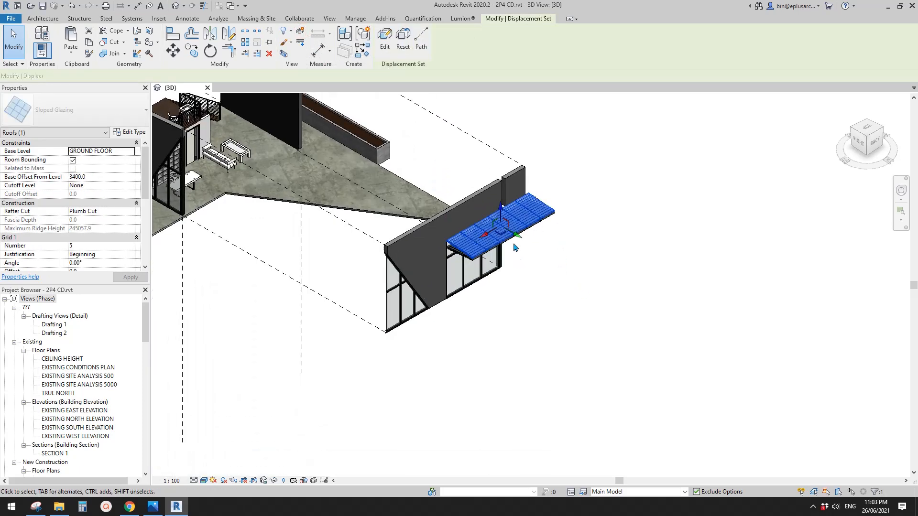
pyautogui.moveTo(515, 235); pyautogui.dragTo(530, 231)
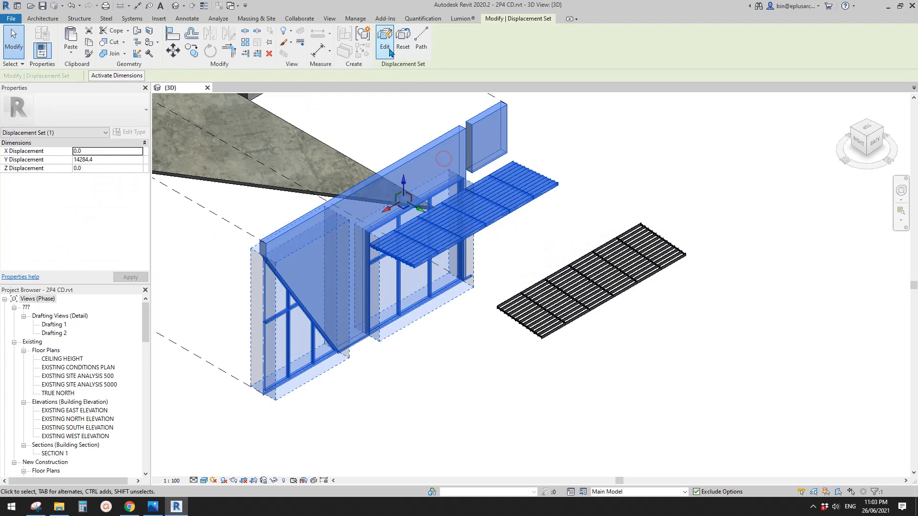
pyautogui.click(385, 38)
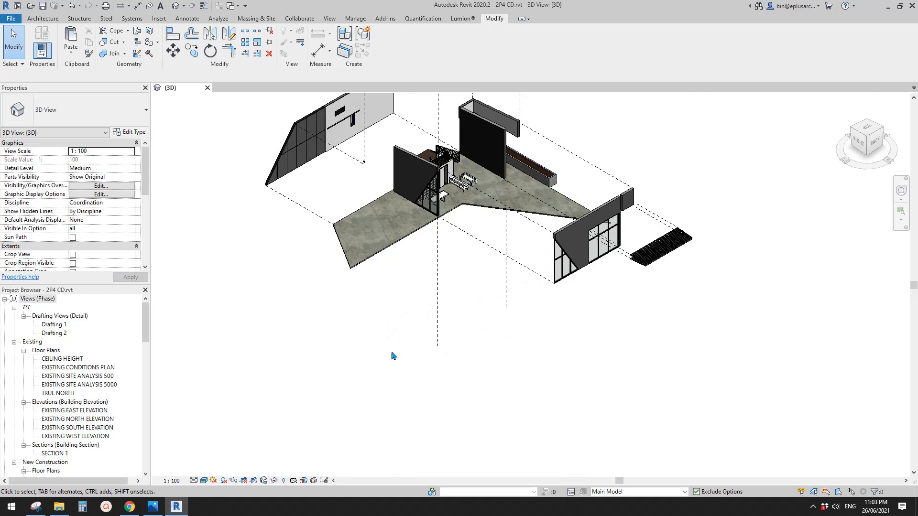
pyautogui.moveTo(473, 342)
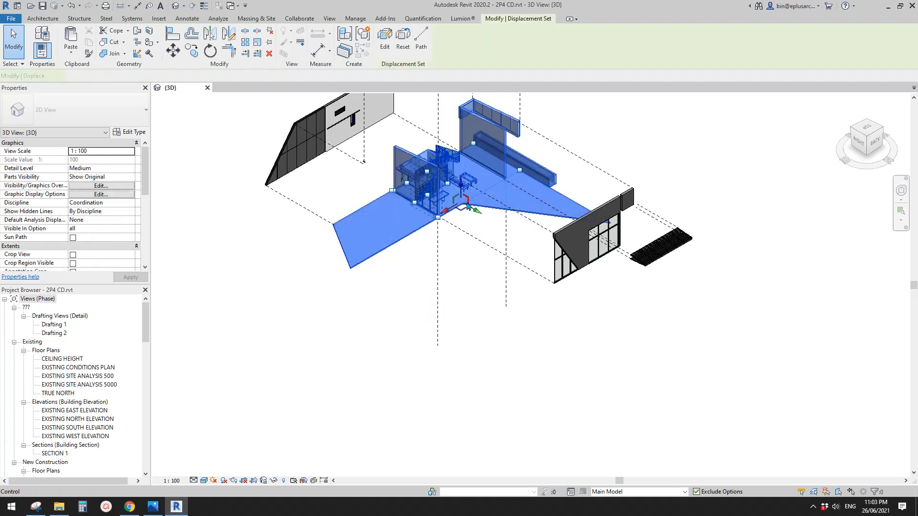
# Remove the two floor slabs from the house displacement set so they drop below it.
pyautogui.click(384, 37)
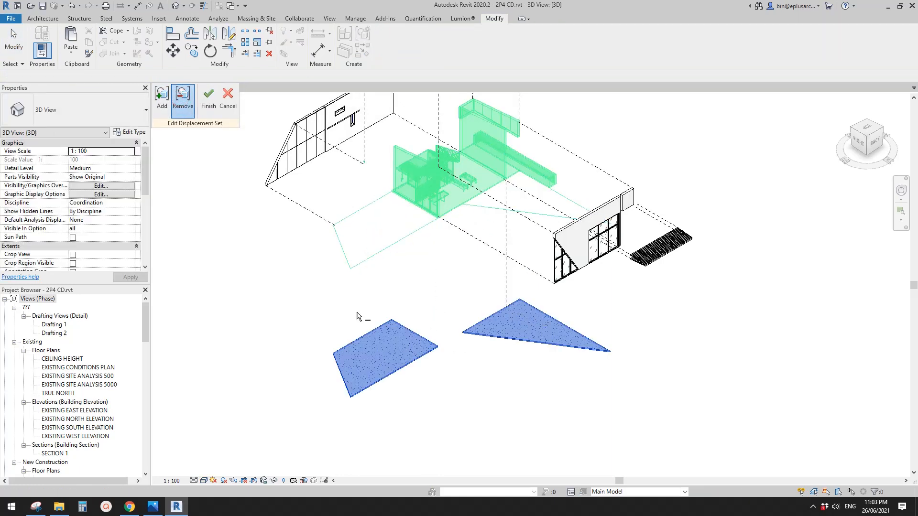
pyautogui.click(207, 99)
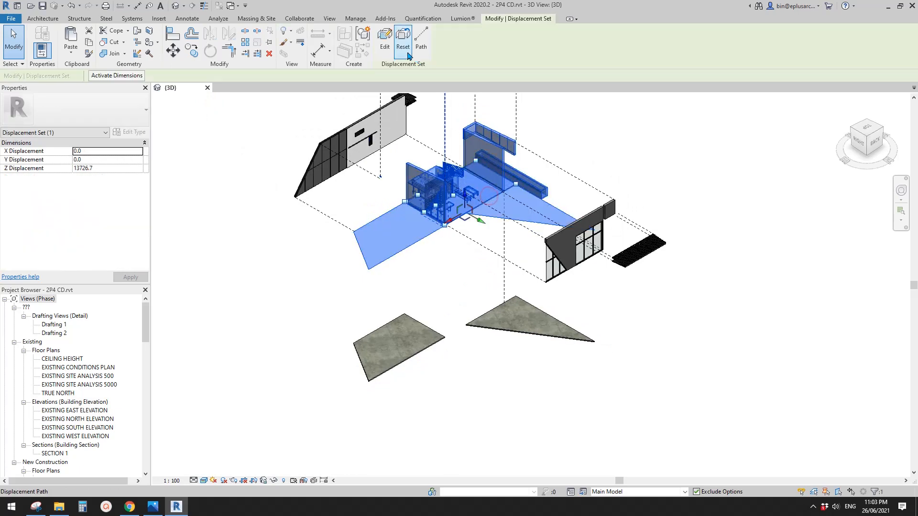
pyautogui.click(420, 42)
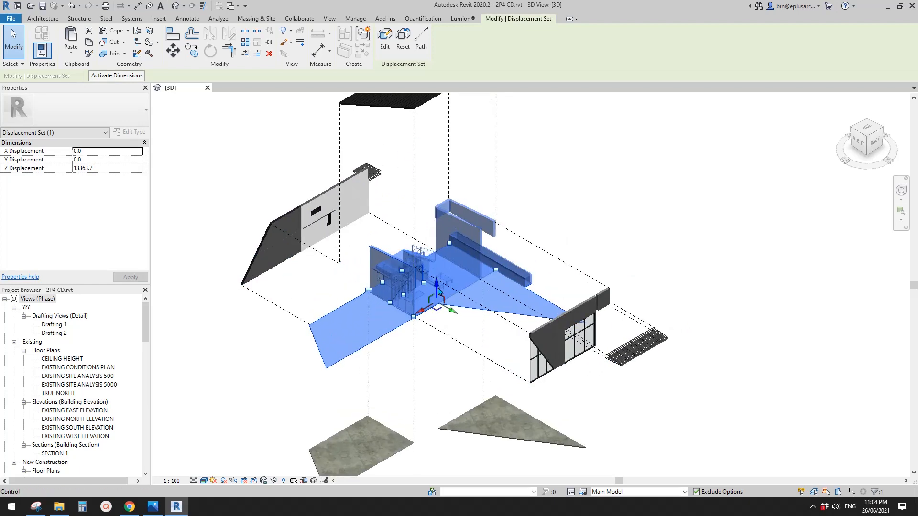
pyautogui.click(733, 215)
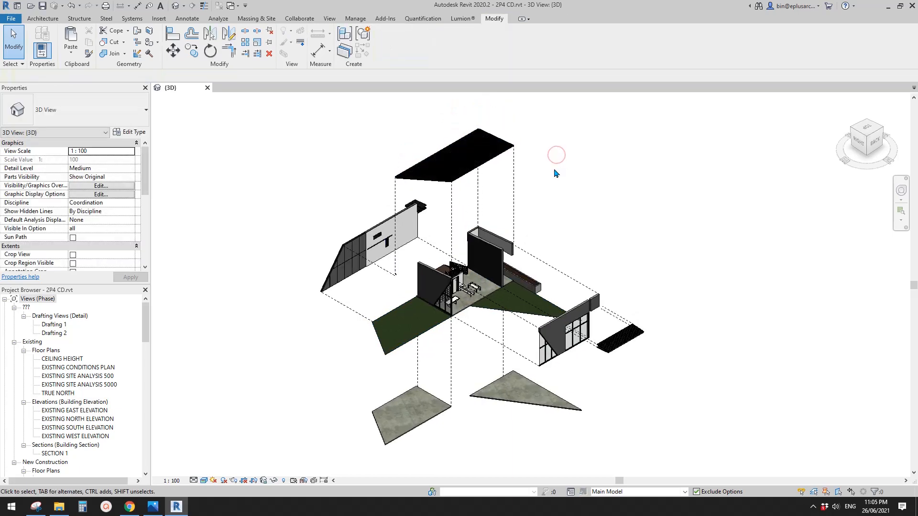
pyautogui.moveTo(568, 186)
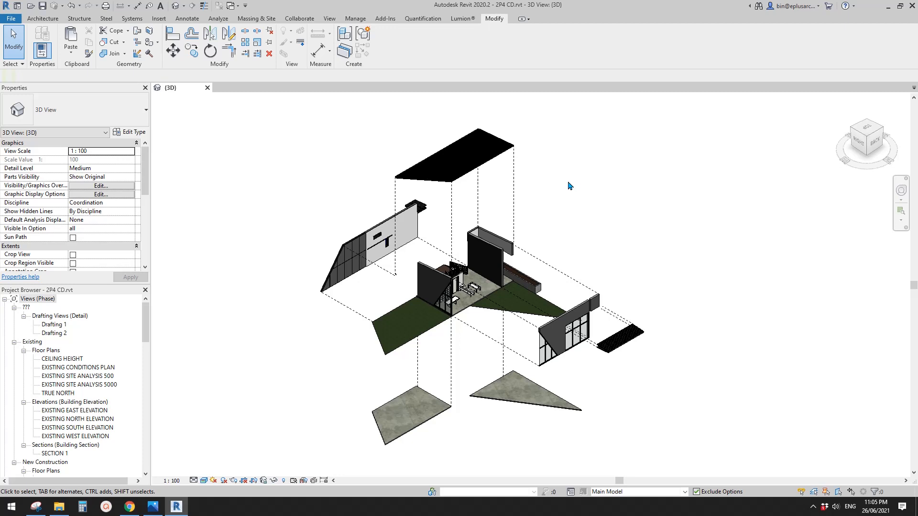